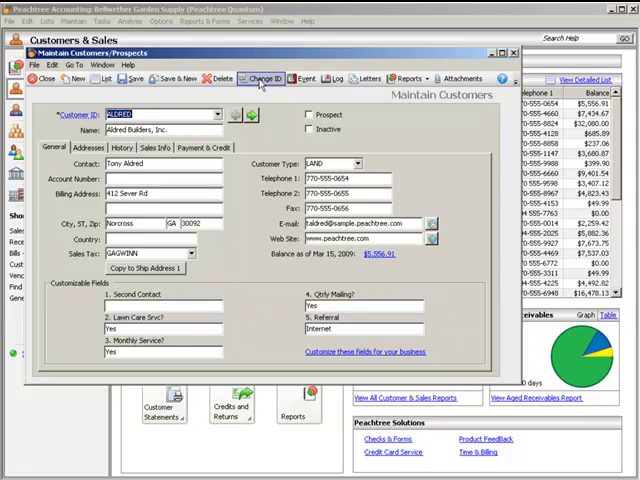
left_click(263, 81)
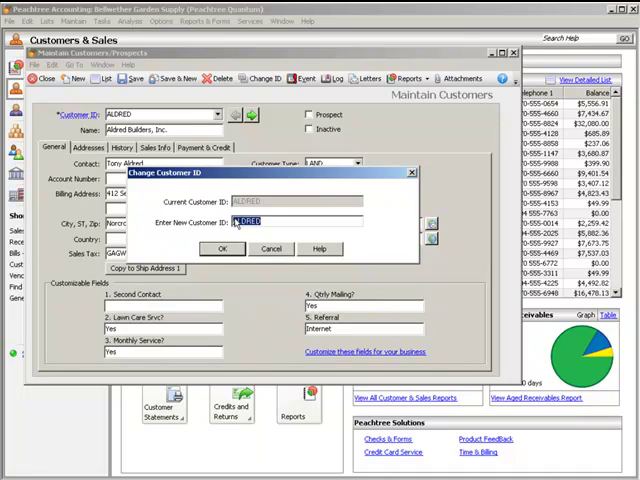
type("Tony_A")
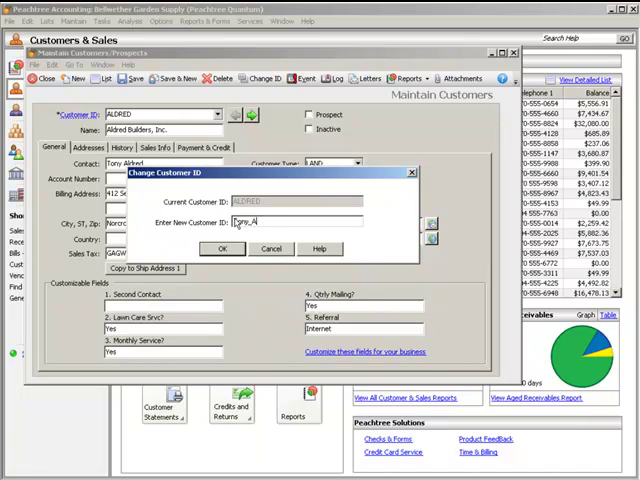
left_click(221, 248)
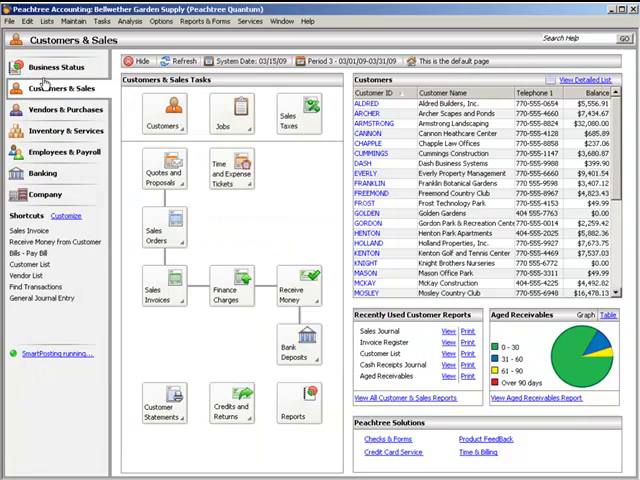
mouse_move(62, 152)
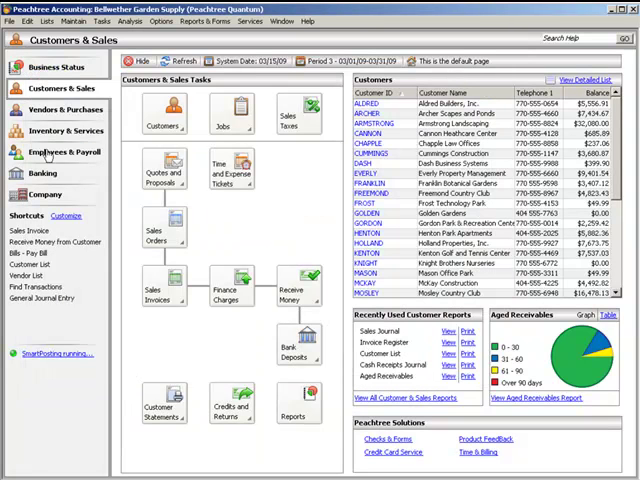
left_click(161, 299)
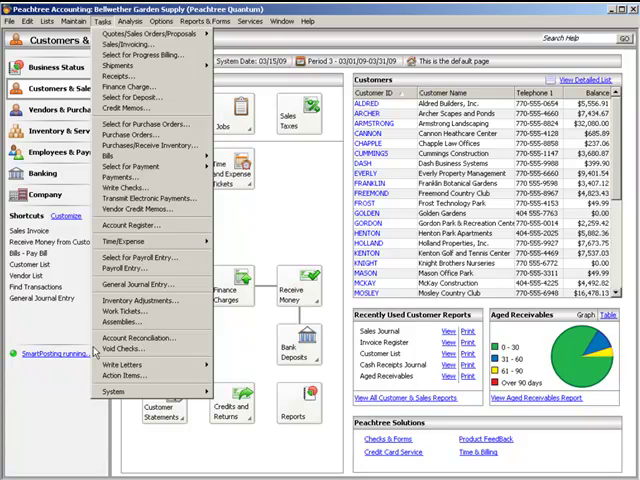
mouse_move(120, 348)
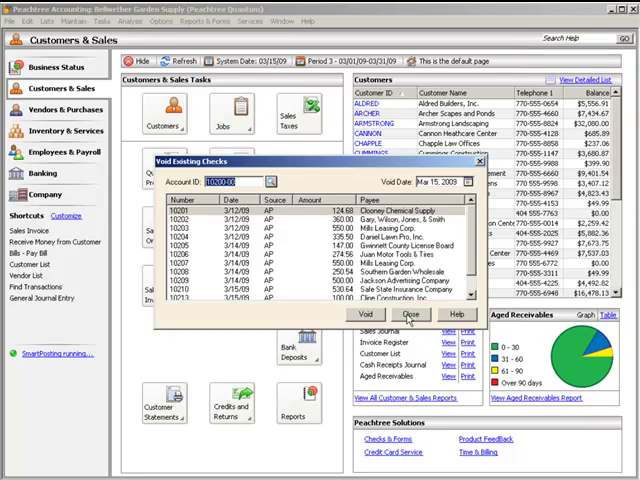
left_click(410, 314)
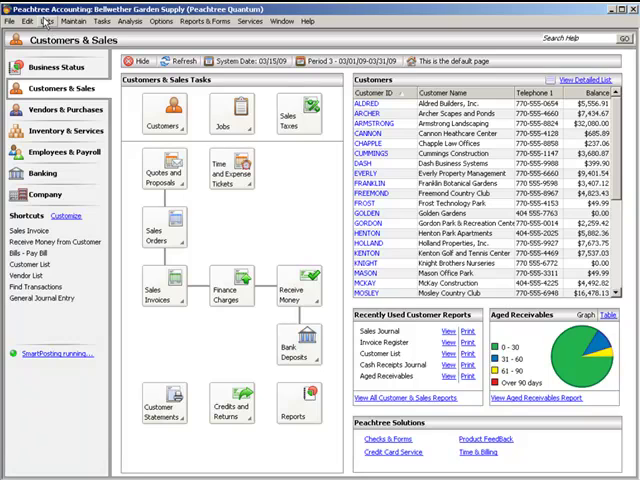
View the Sales Invoices list from the Lists menu
left_click(46, 18)
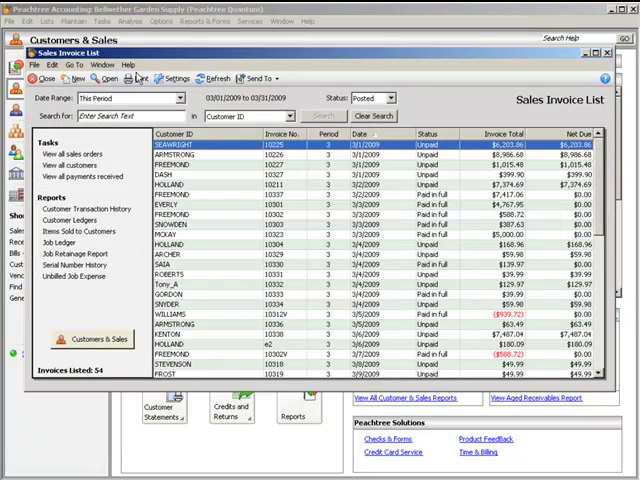
double_click(230, 164)
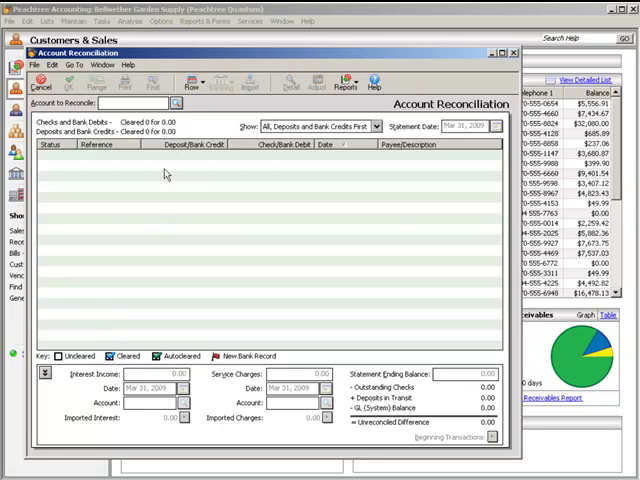
Cancel out of the Account Reconciliation window
left_click(175, 105)
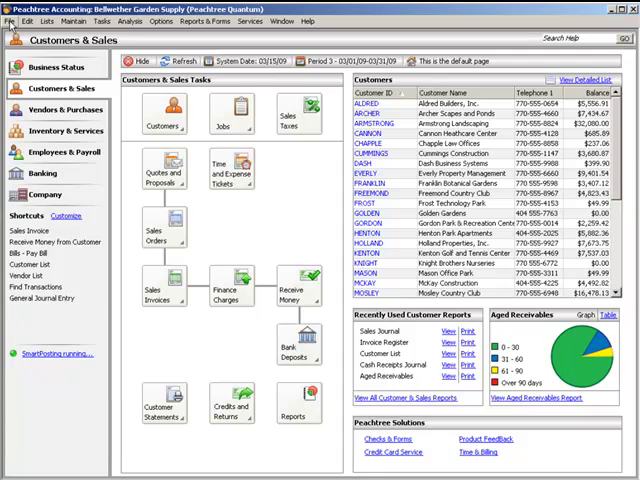
left_click(13, 20)
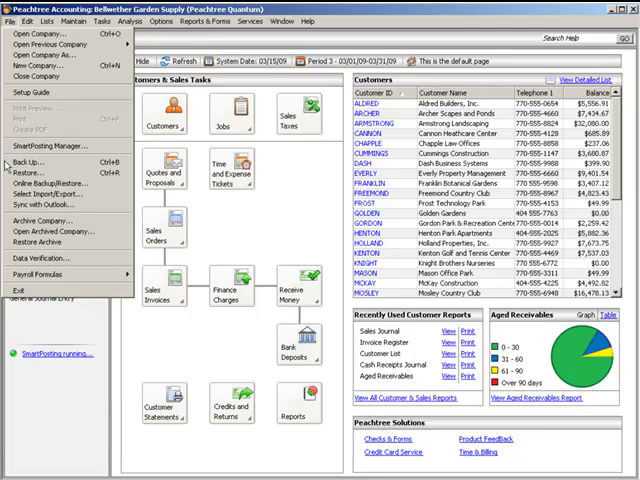
left_click(30, 160)
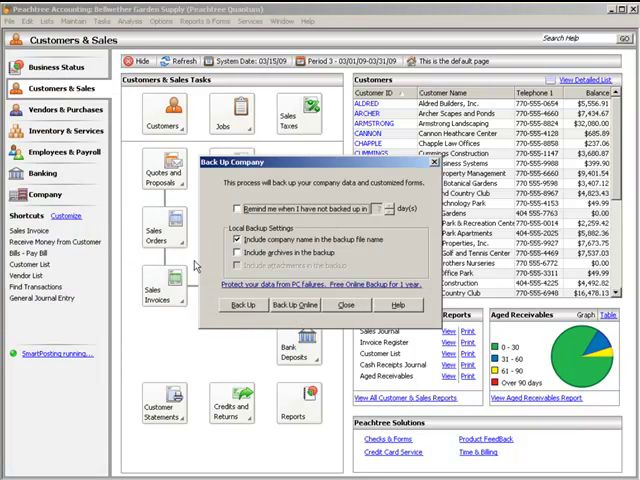
left_click(346, 305)
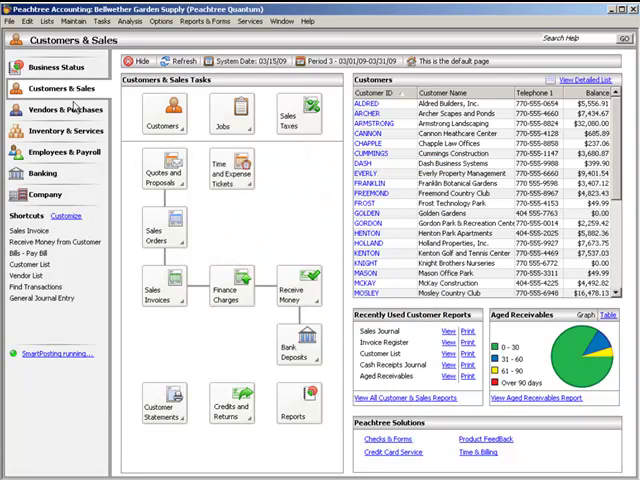
Start File > Restore, cancel the Restore Wizard, and open the Help menu
left_click(12, 18)
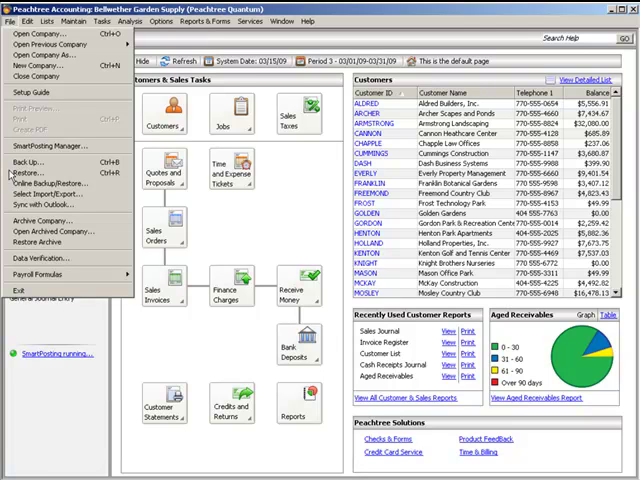
left_click(28, 174)
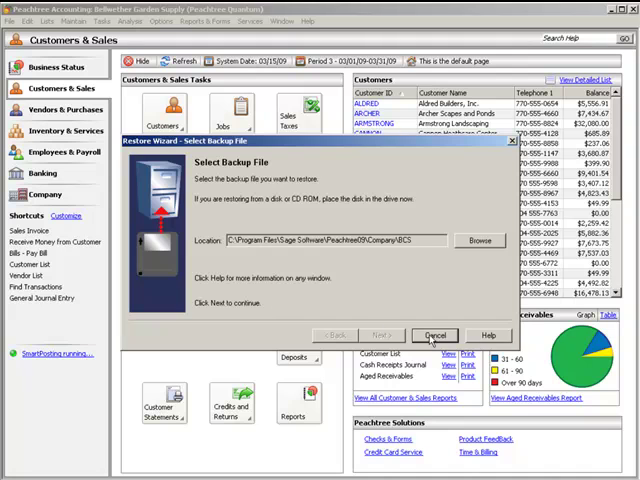
left_click(434, 335)
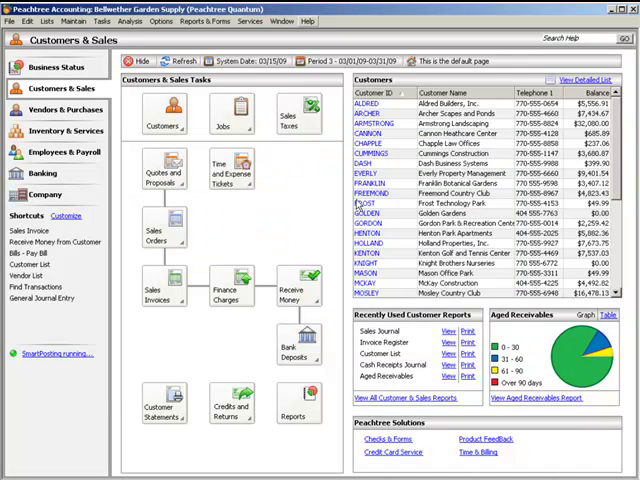
left_click(307, 26)
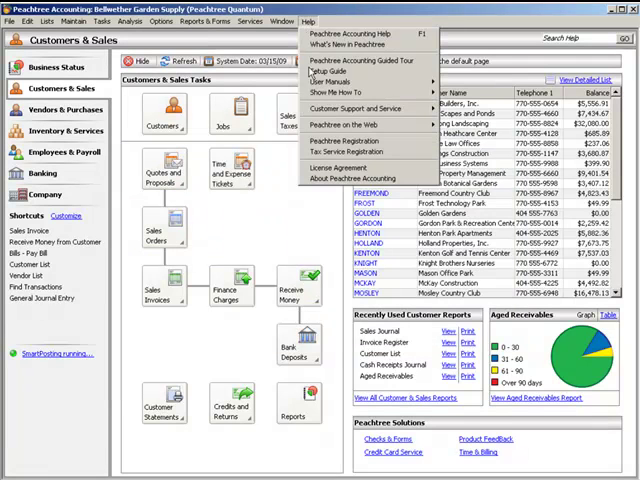